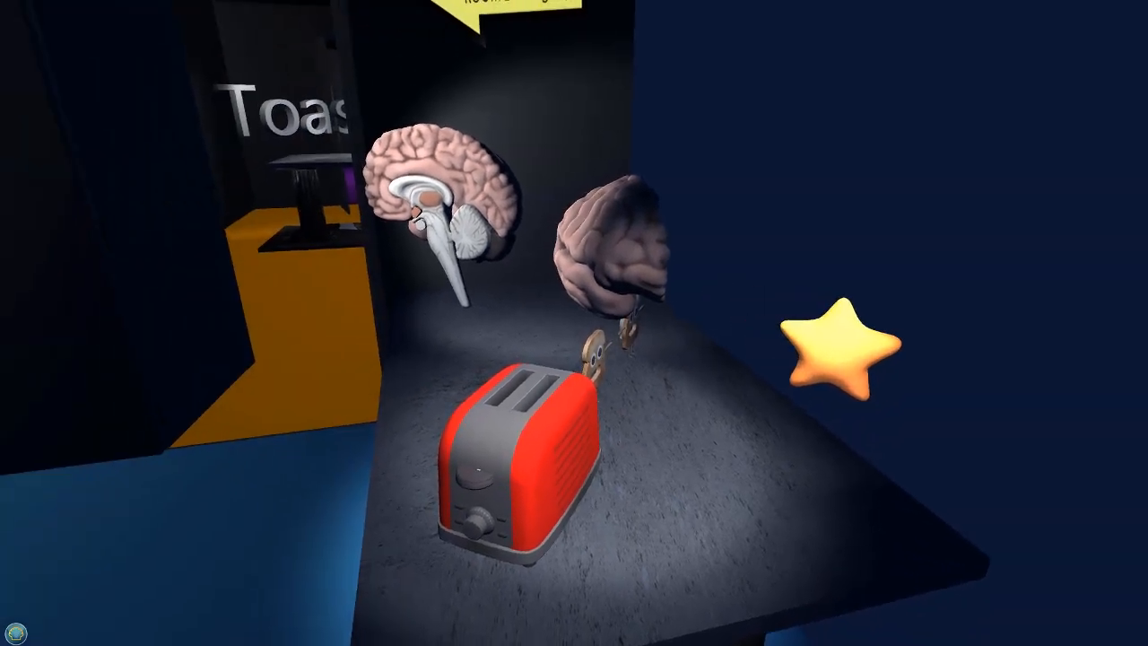
{"action": "mouse_move", "coordinate": [574, 323]}
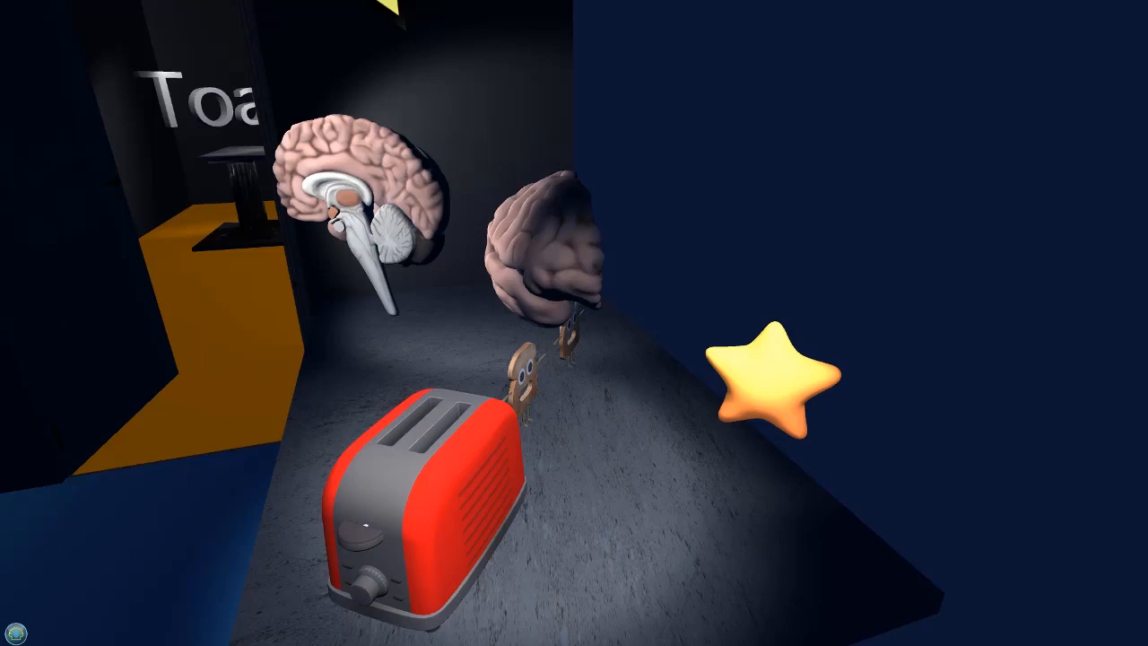
{"action": "mouse_move", "coordinate": [574, 323]}
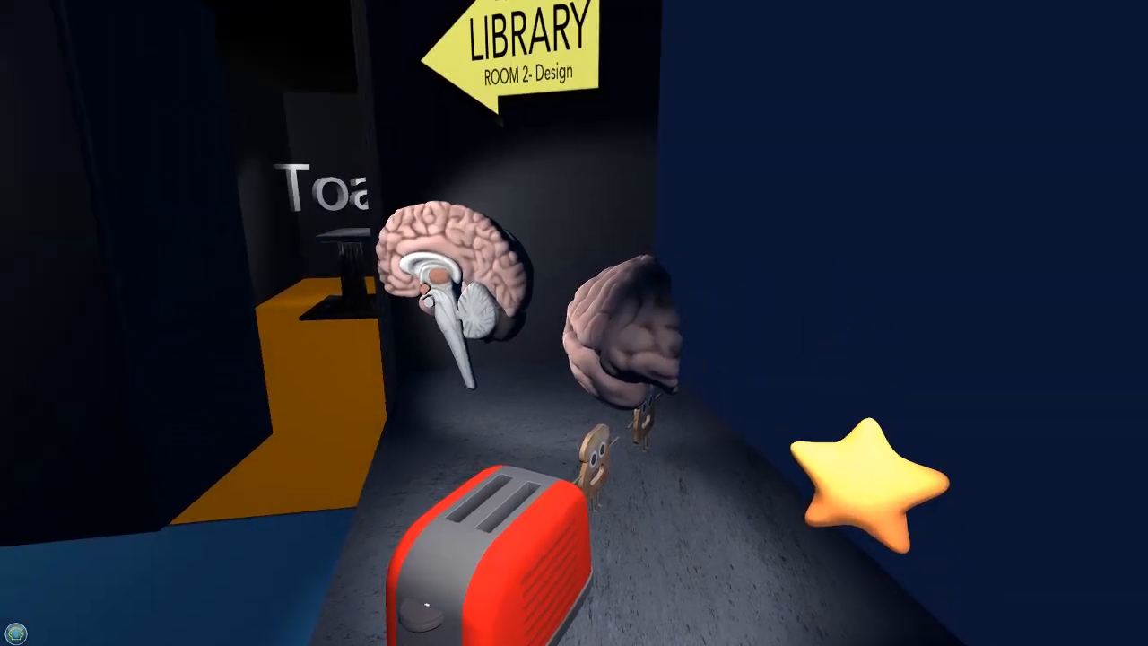